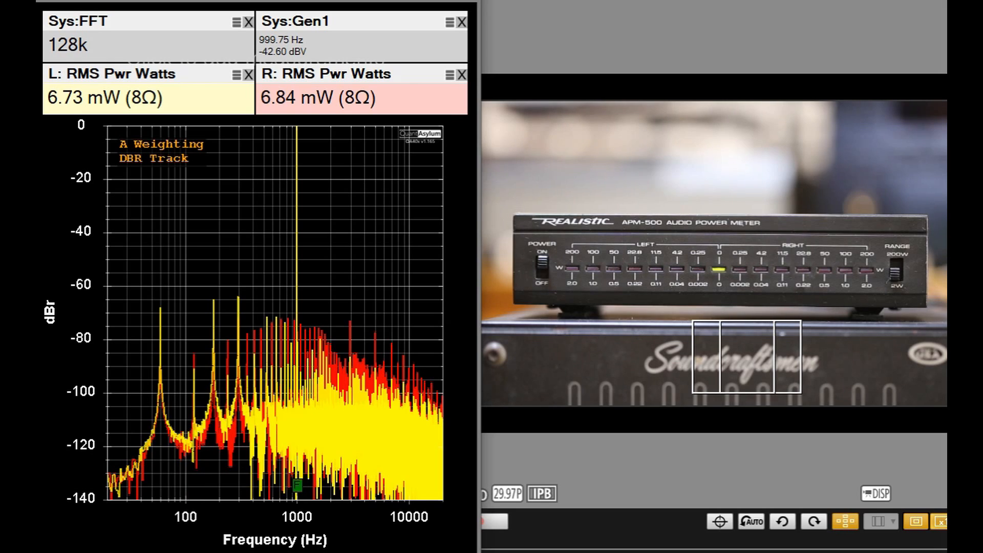
{"action": "mouse_move", "coordinate": [792, 268]}
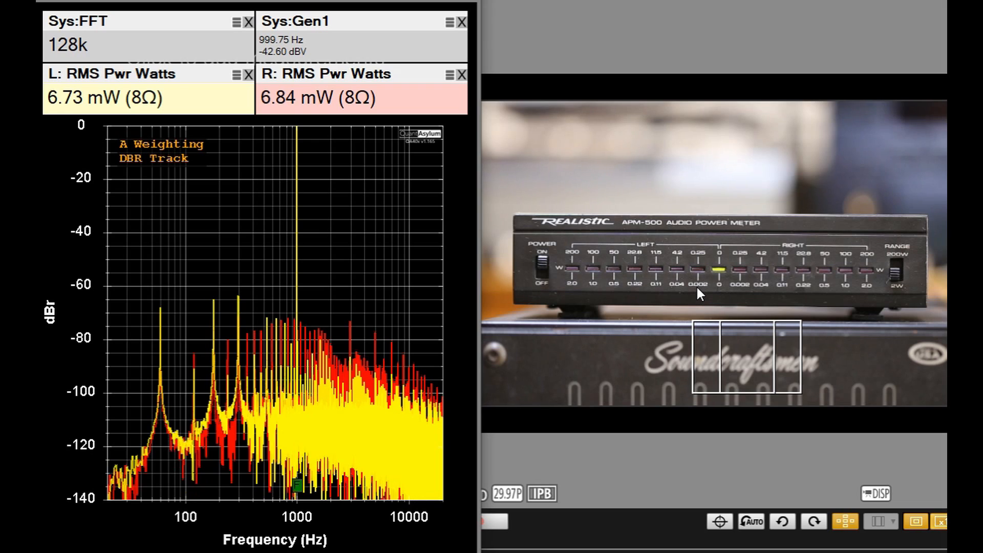
{"action": "mouse_move", "coordinate": [578, 356]}
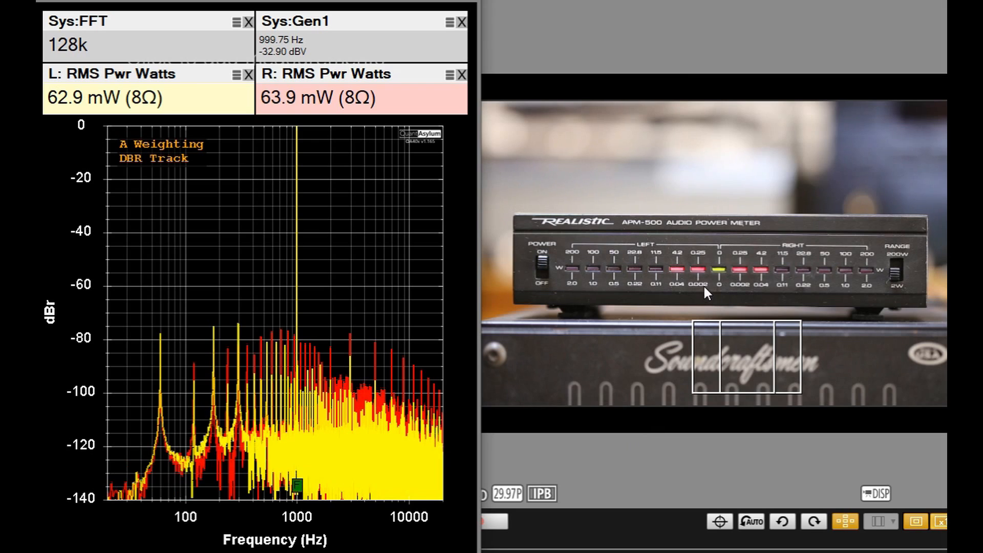
{"action": "mouse_move", "coordinate": [678, 287]}
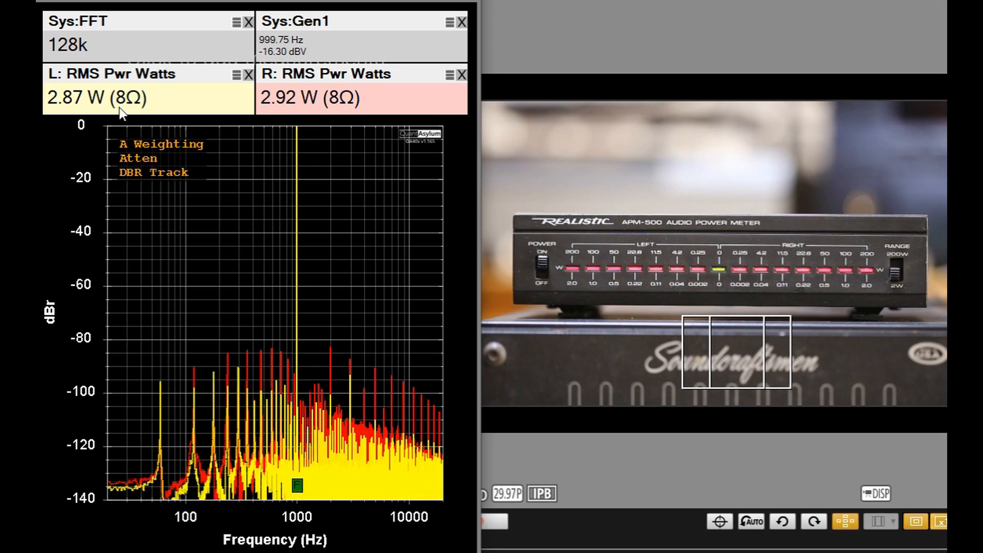
{"action": "mouse_move", "coordinate": [402, 116]}
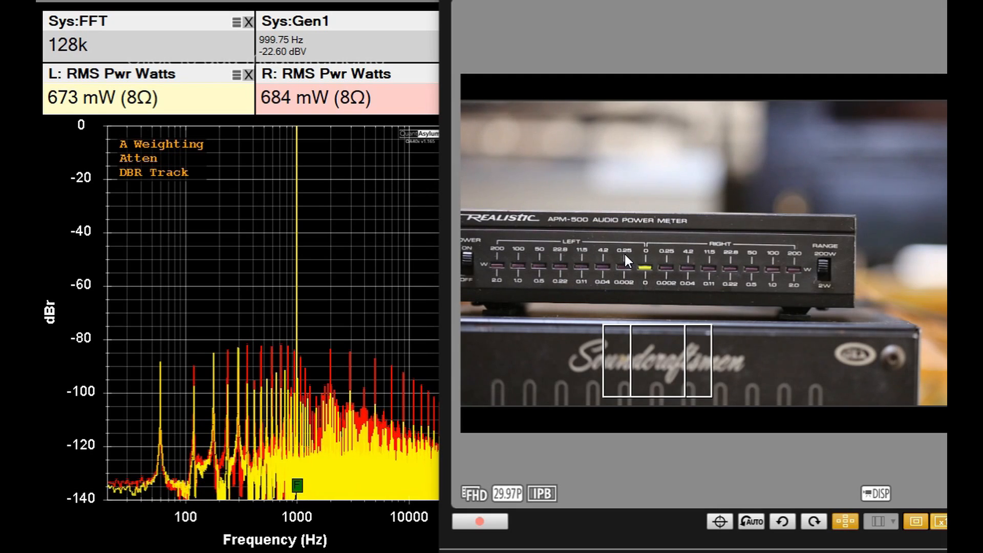
{"action": "mouse_move", "coordinate": [668, 259]}
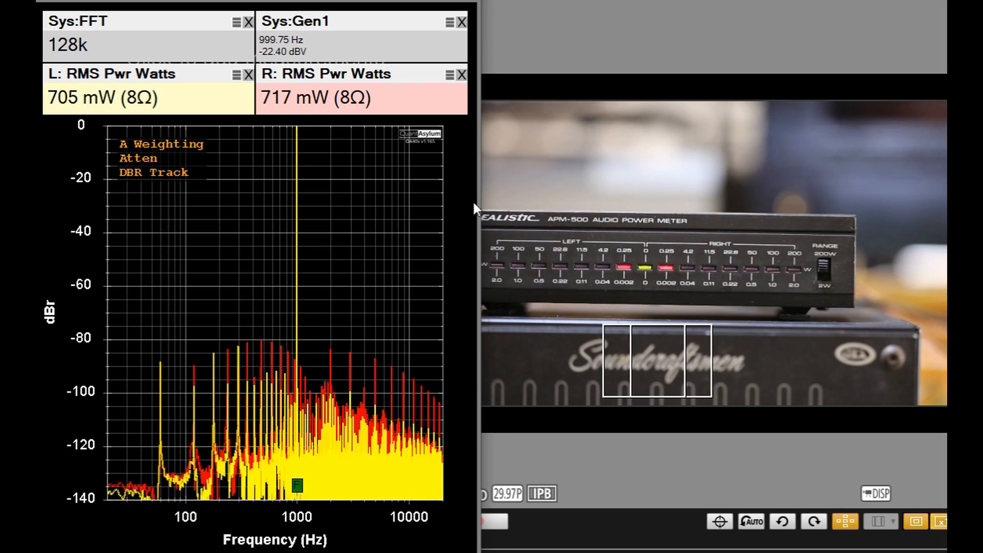
{"action": "mouse_move", "coordinate": [623, 414]}
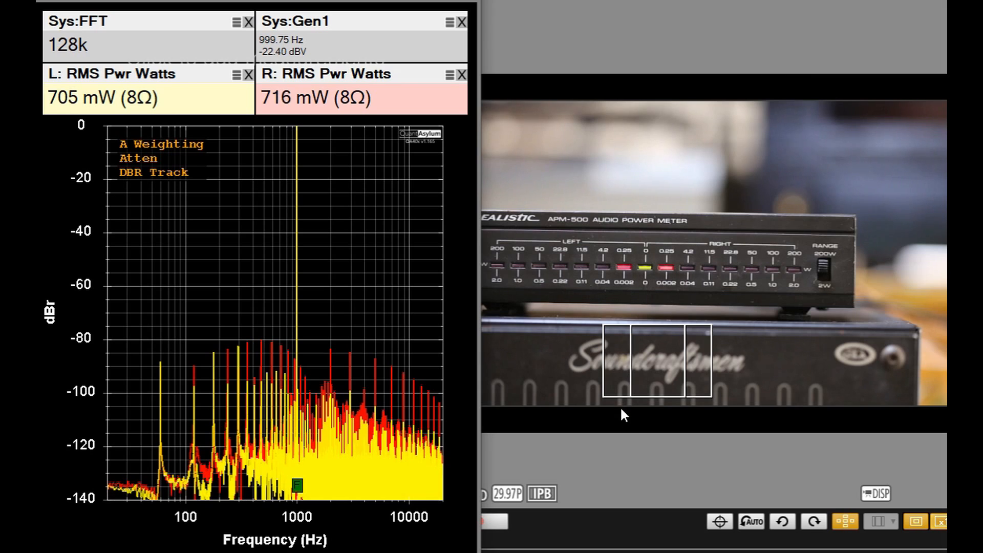
{"action": "mouse_move", "coordinate": [654, 424]}
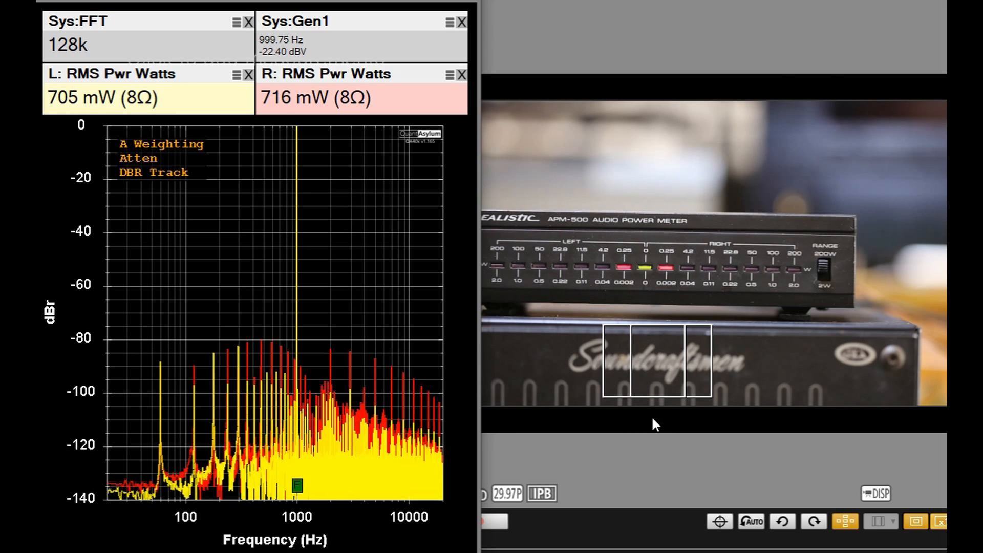